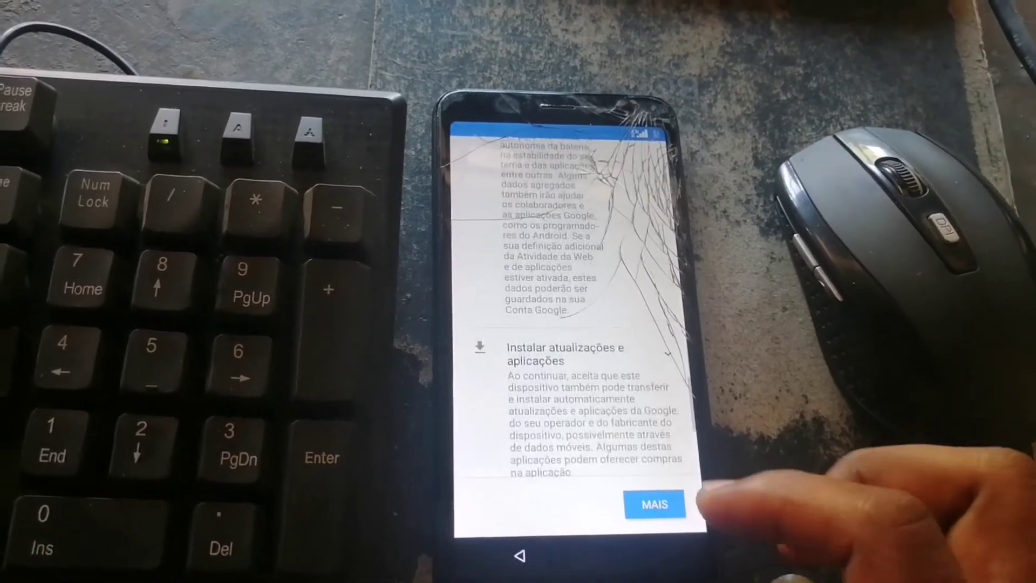
# Step: Scroll the Google services terms to the end with MAIS and accept them with ACEITAR
pyautogui.click(654, 504)
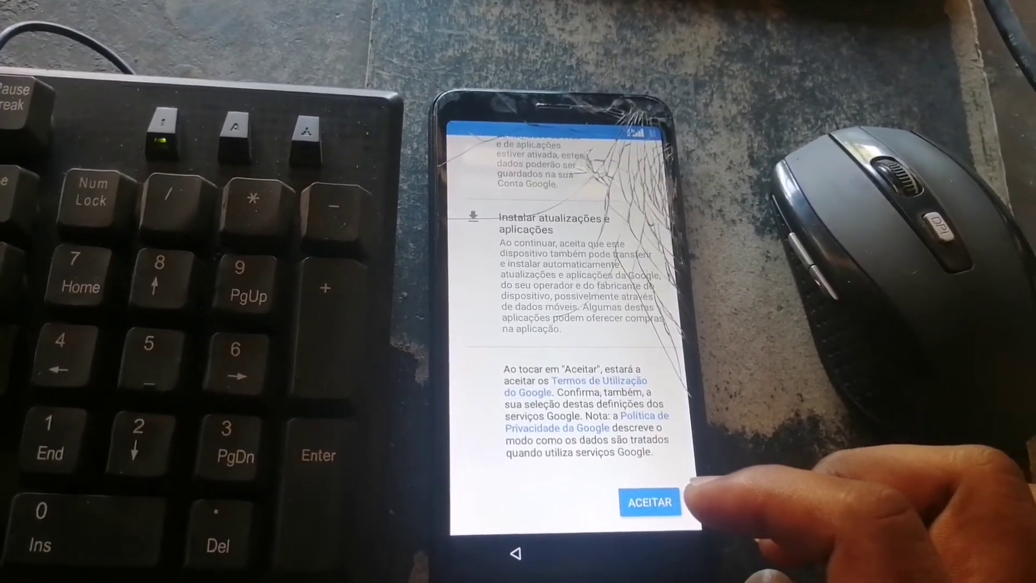
pyautogui.click(649, 503)
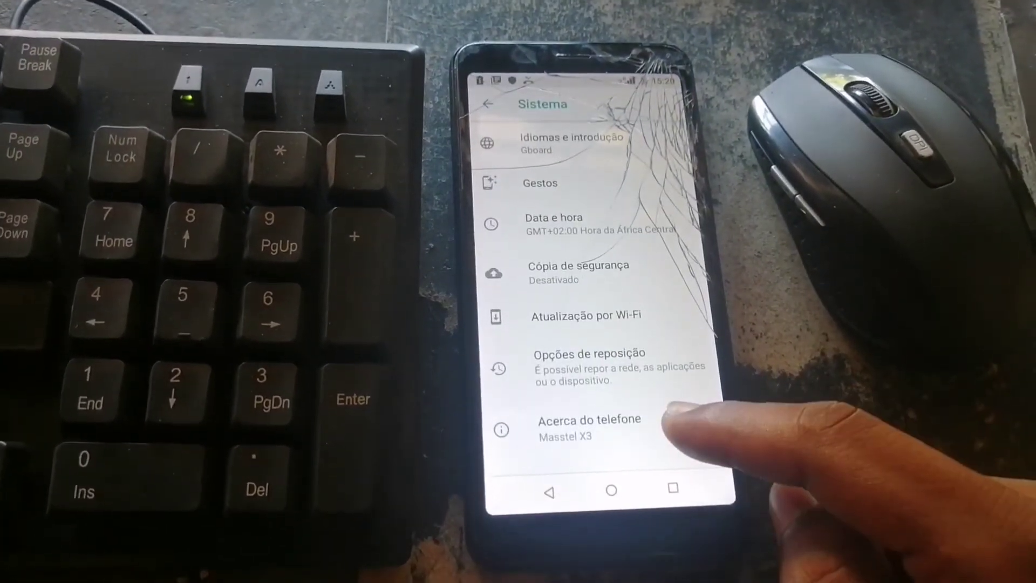
# Step: Open 'Acerca do telefone' to show model Masstel X3 and Android 8.1.0
pyautogui.click(588, 430)
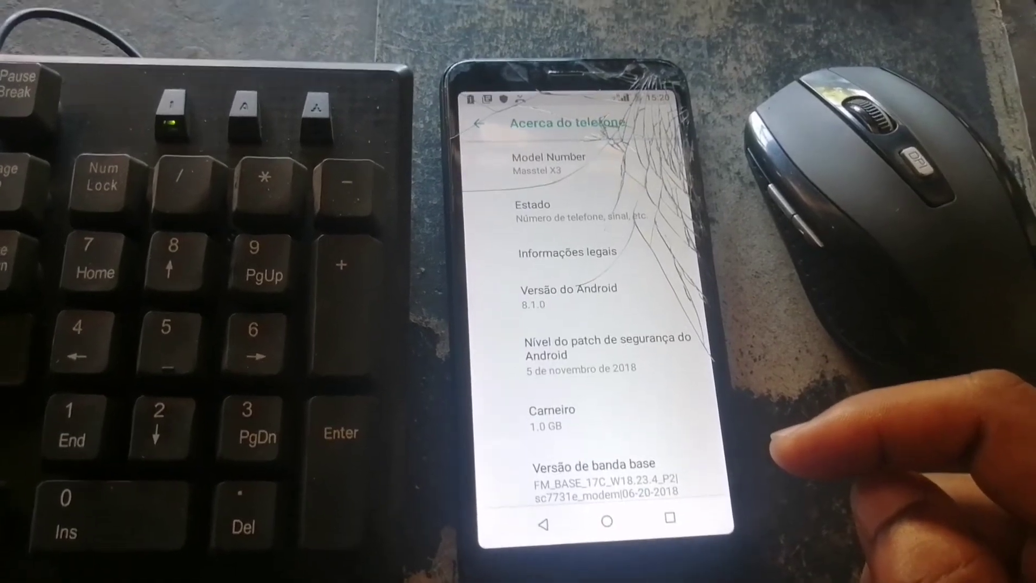